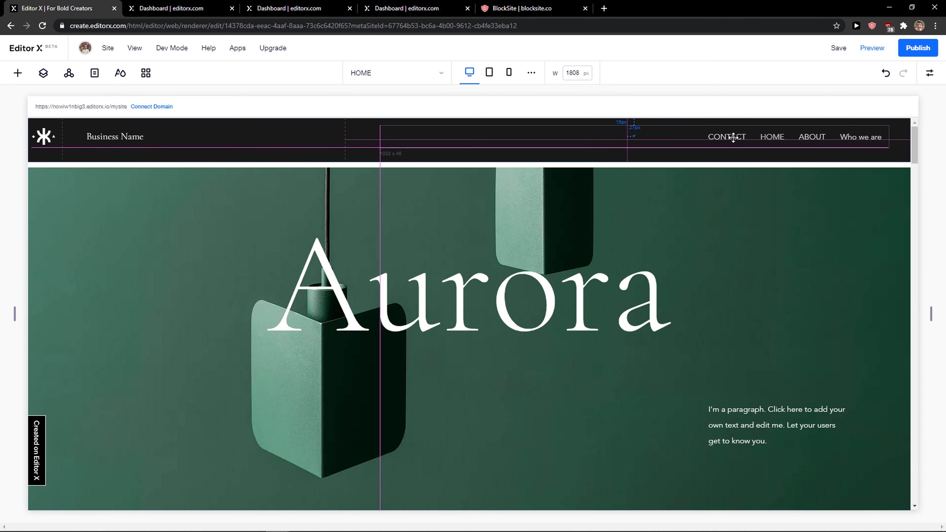
# Show the Site Pages panel listing Home, About, Contact, Who we are and Whatever
pyautogui.click(172, 48)
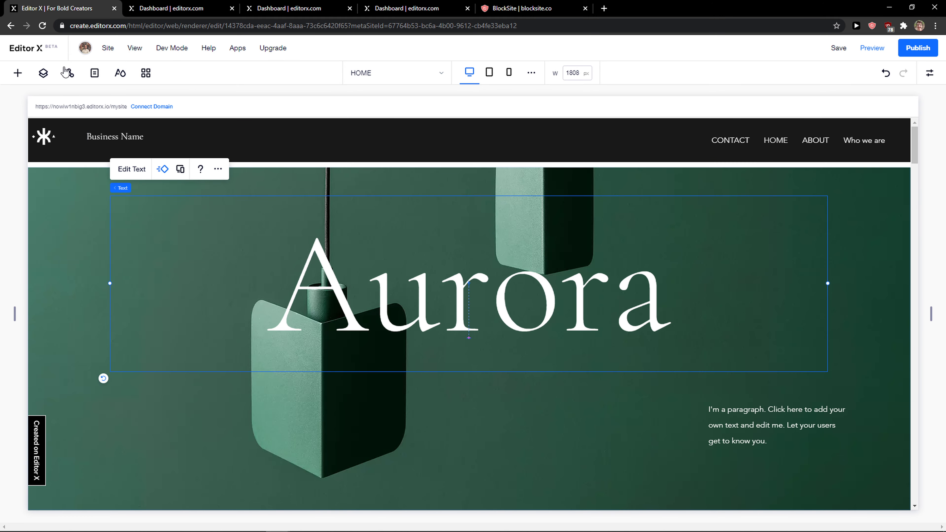
pyautogui.click(94, 73)
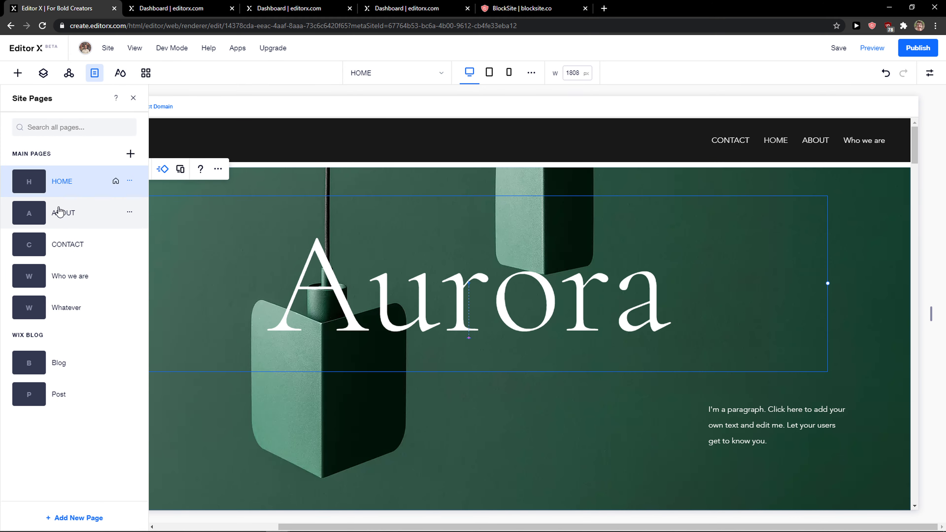
pyautogui.moveTo(45, 248)
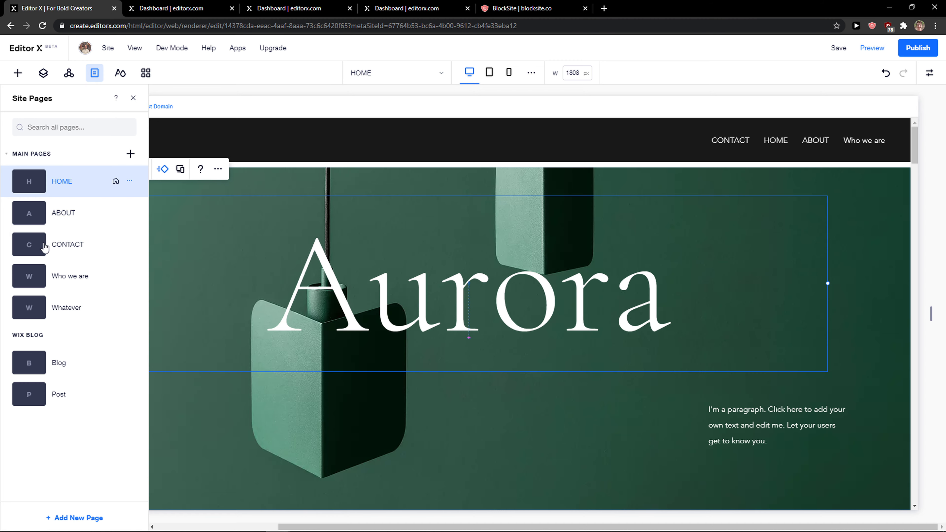
# Nest ABOUT under CONTACT through the header menu's Manage Menu
pyautogui.click(728, 139)
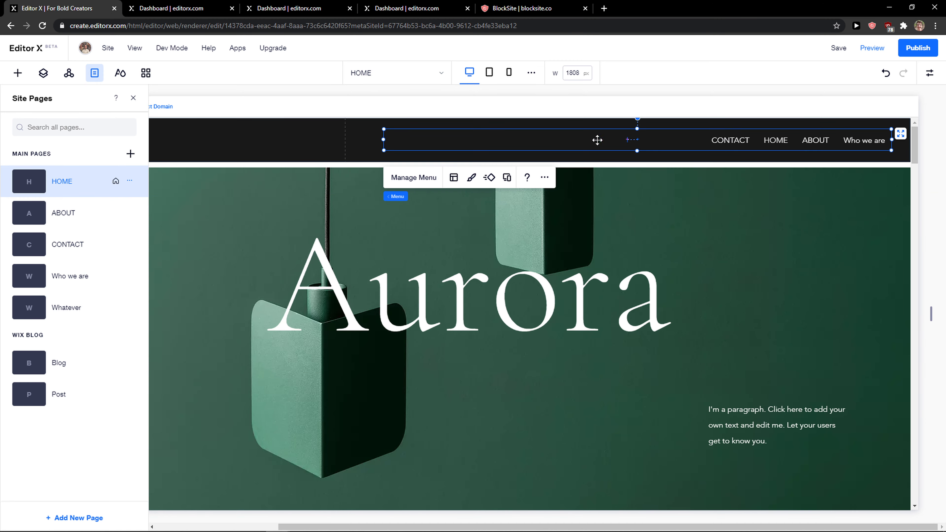
pyautogui.click(413, 177)
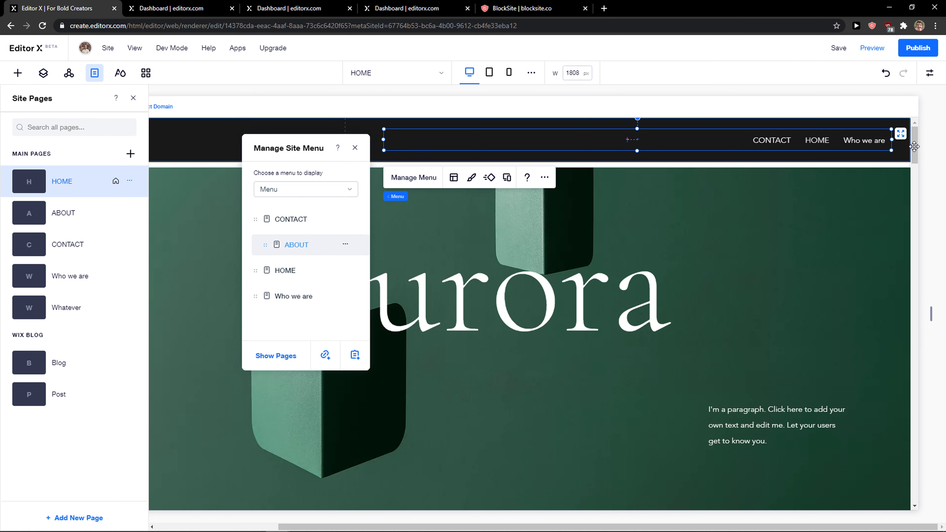
pyautogui.moveTo(872, 48)
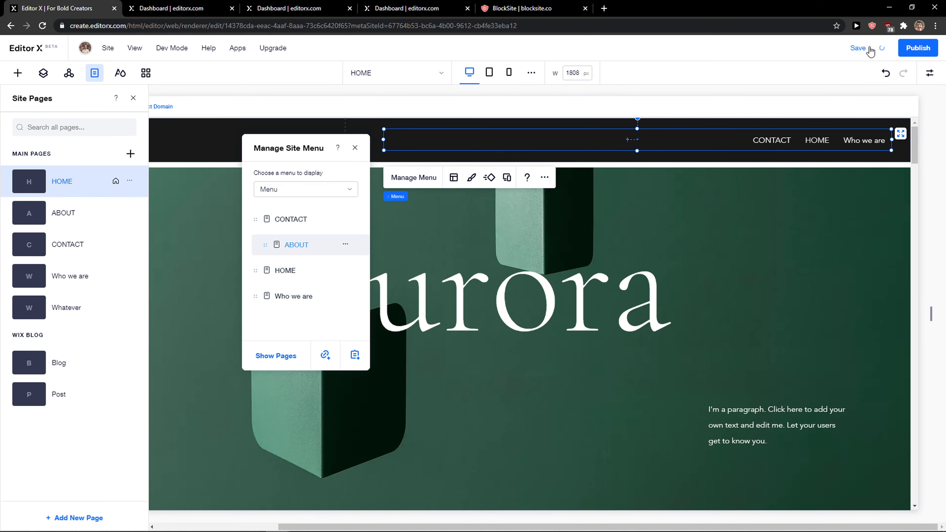
# Preview the site and reach the About page via the CONTACT submenu
pyautogui.click(856, 25)
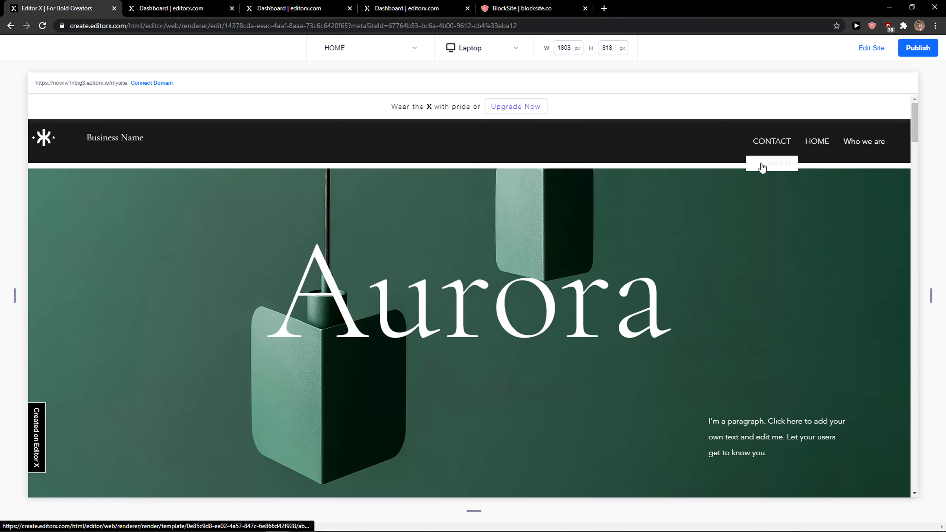
pyautogui.click(772, 163)
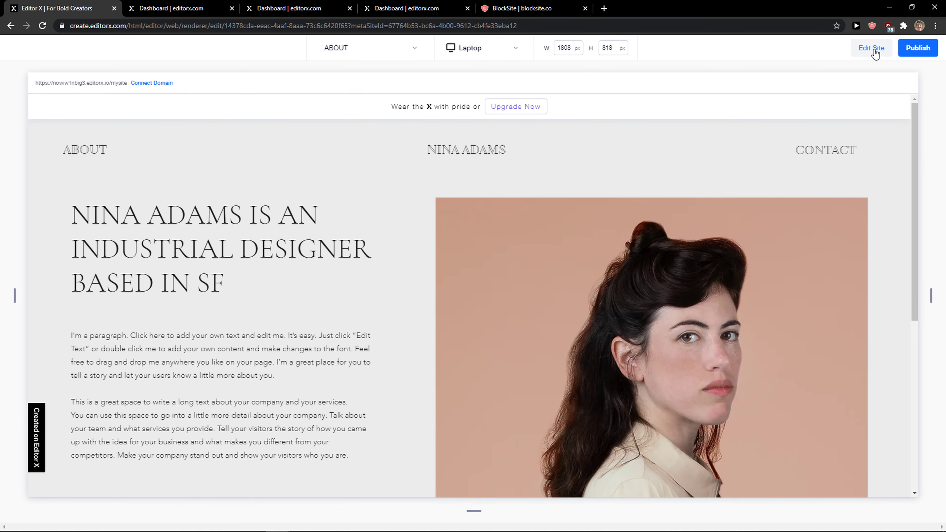
# Return to editing on HOME and move ABOUT back to the menu's top level
pyautogui.click(870, 48)
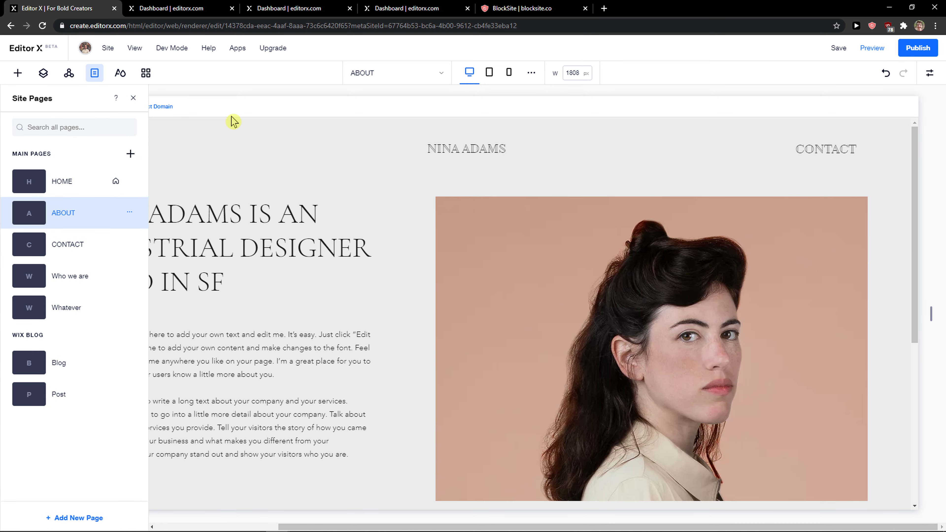
pyautogui.click(61, 180)
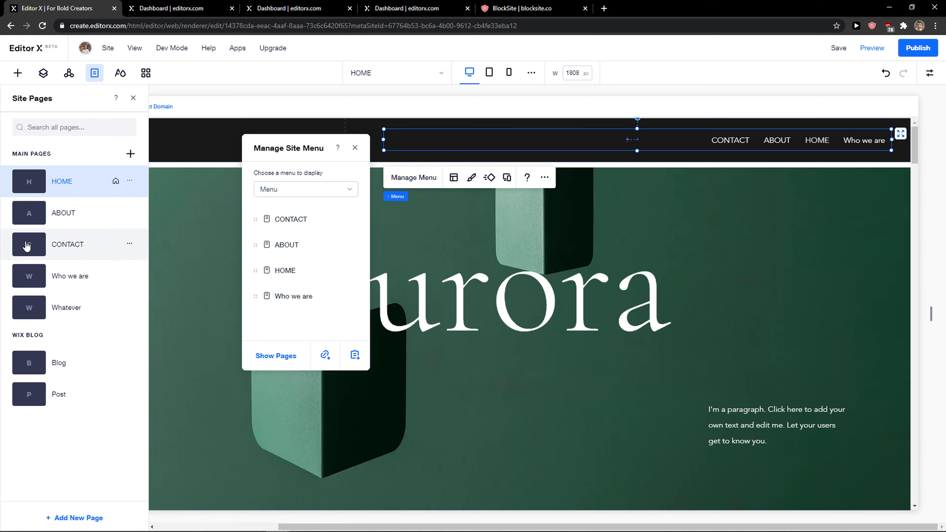
pyautogui.moveTo(11, 236)
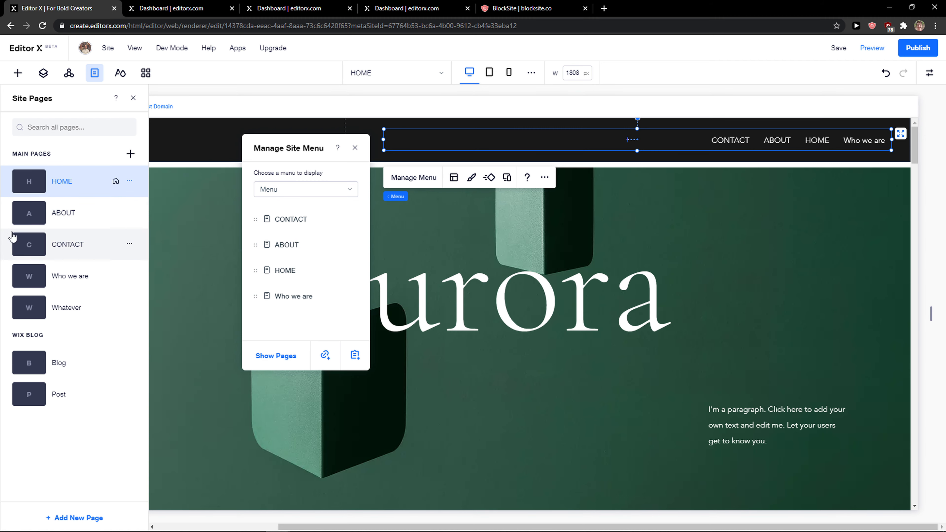